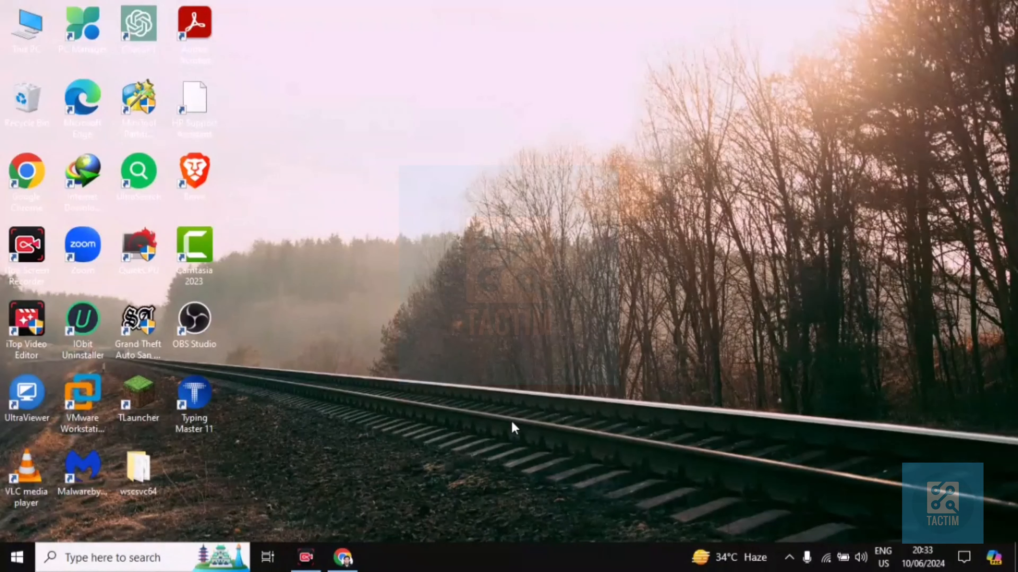
mouse_move(718, 532)
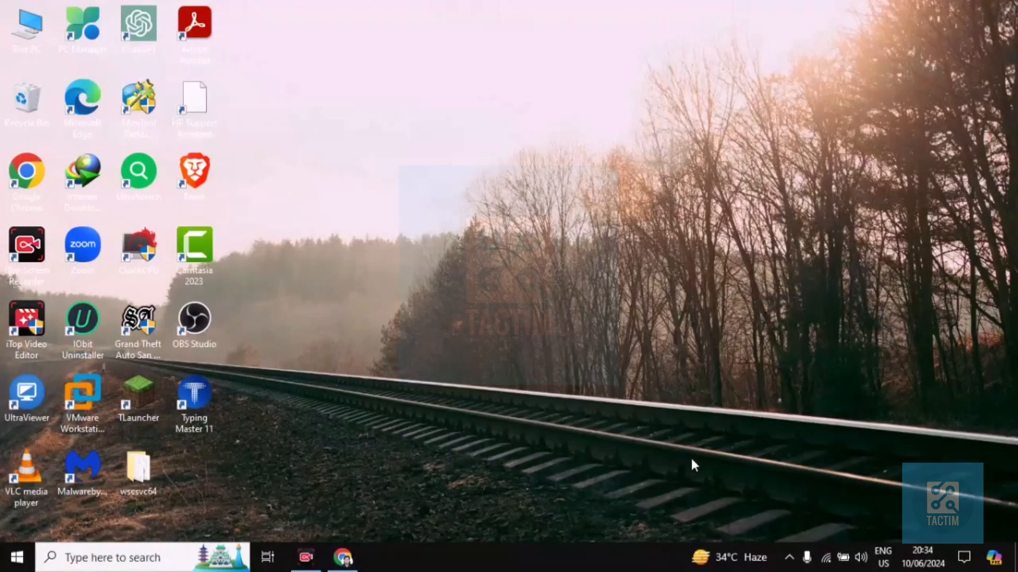
mouse_move(654, 423)
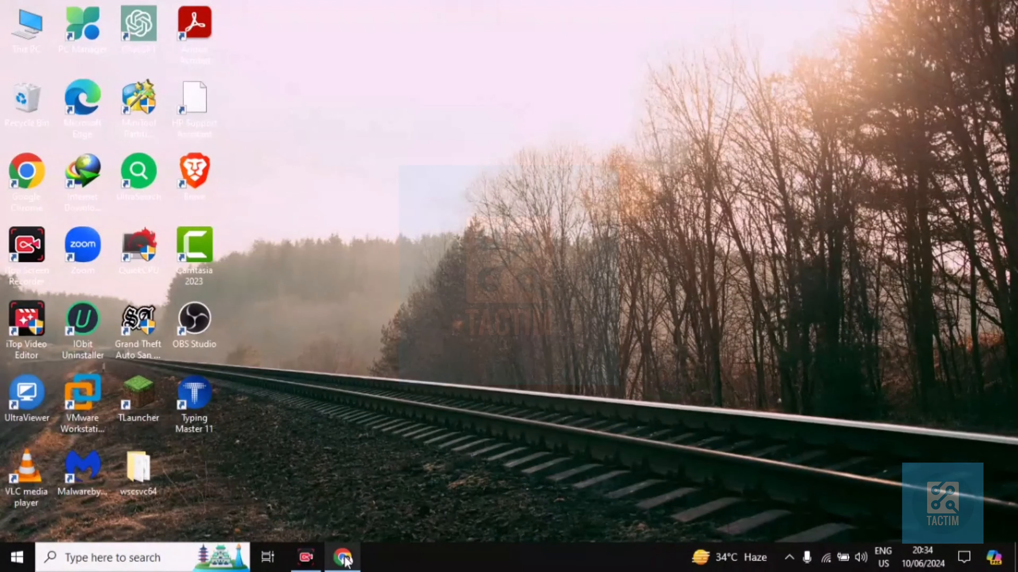
Step: From the Drafts list, delete the IYGYIGI draft so it moves to Trash
click(343, 557)
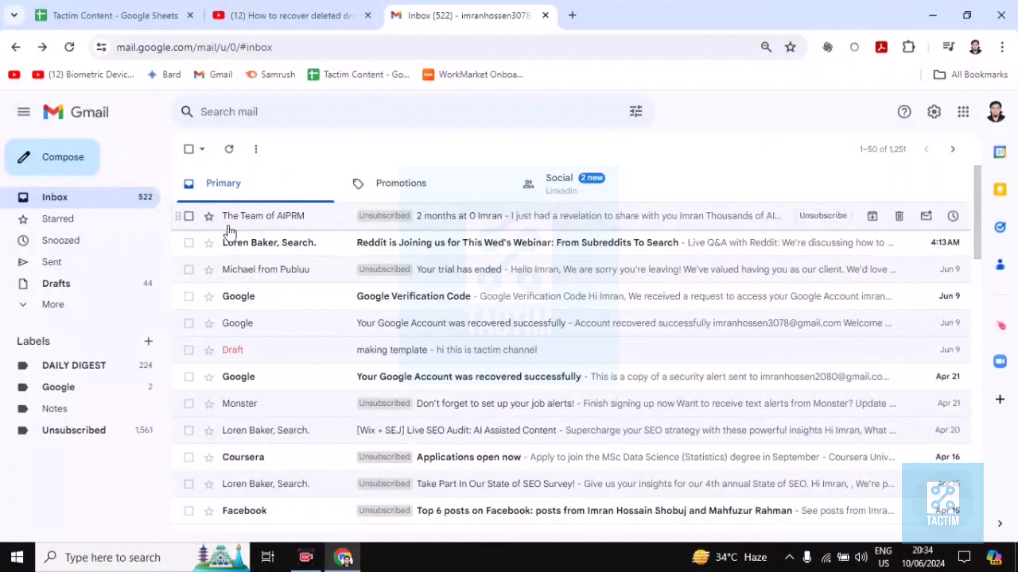
mouse_move(56, 283)
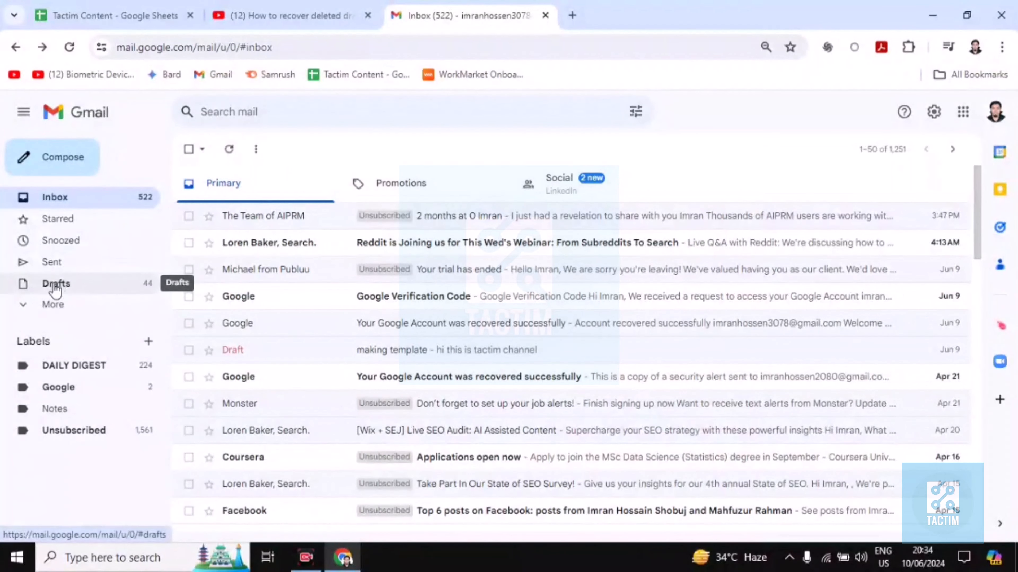
click(55, 283)
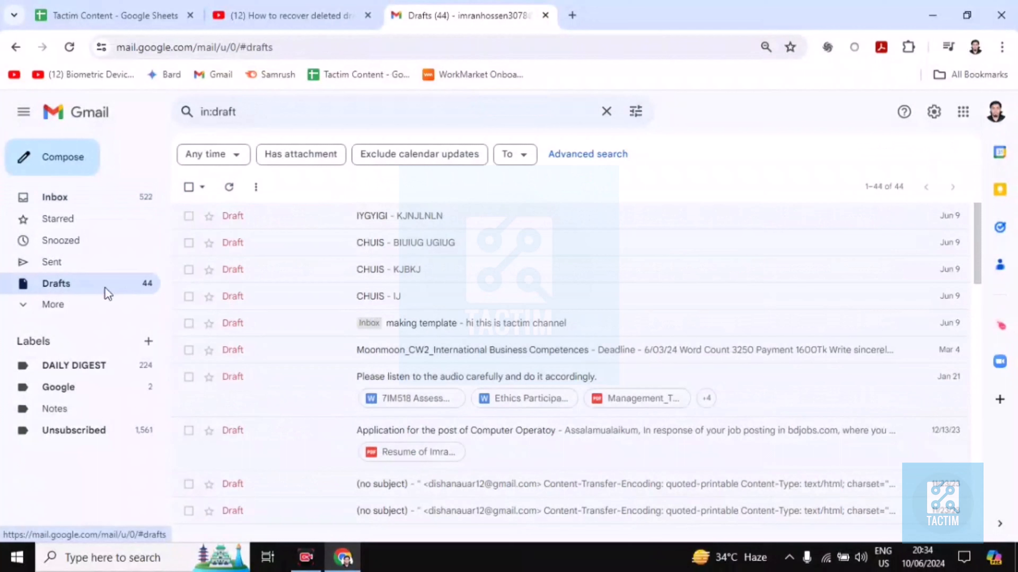
mouse_move(383, 216)
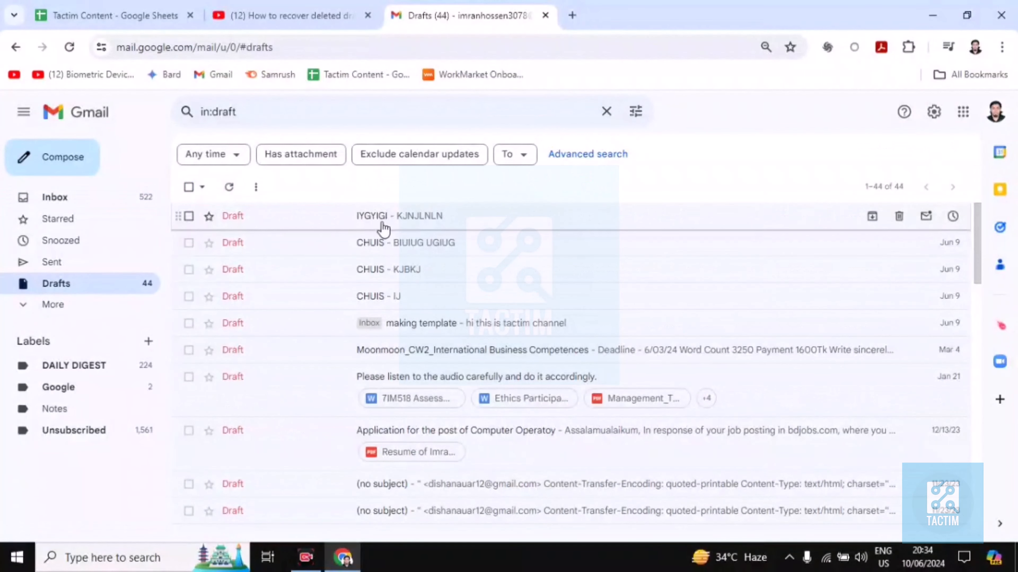
click(399, 216)
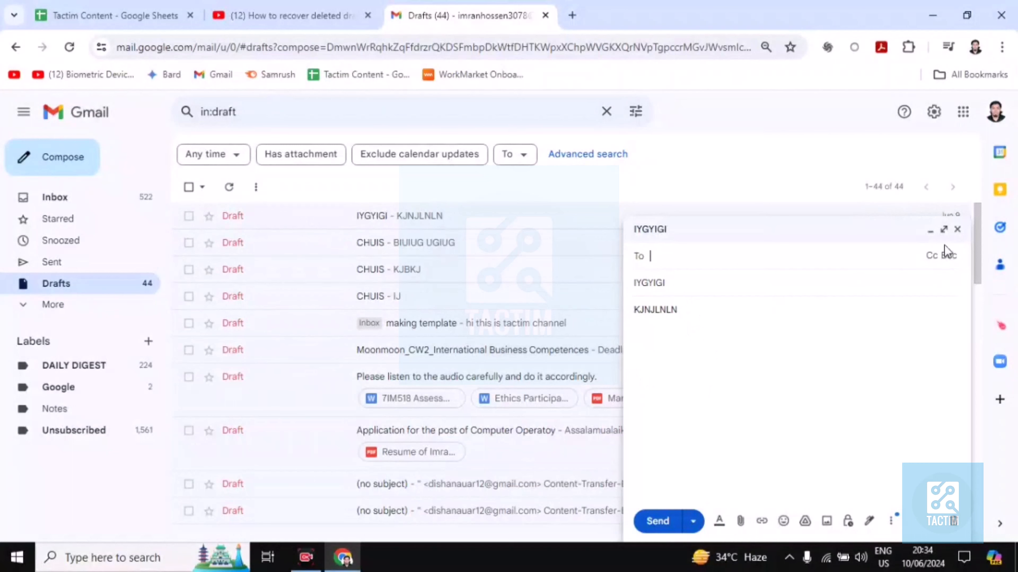
click(957, 229)
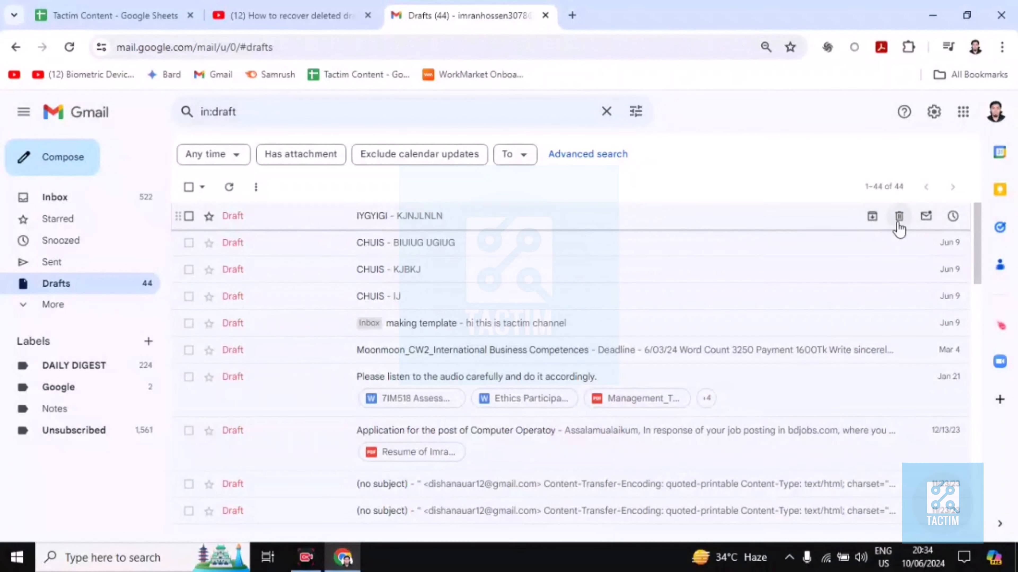
click(899, 216)
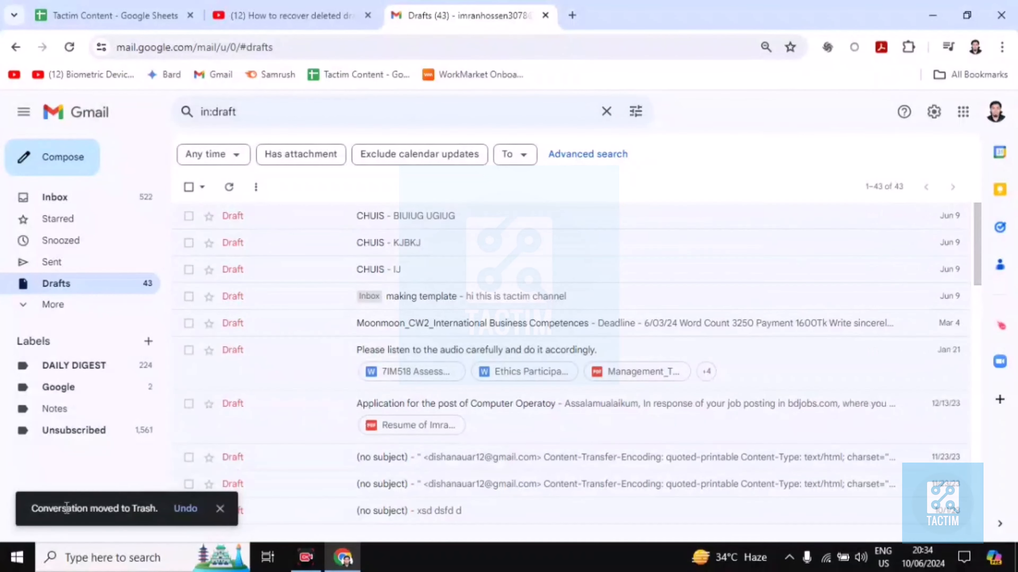
mouse_move(242, 448)
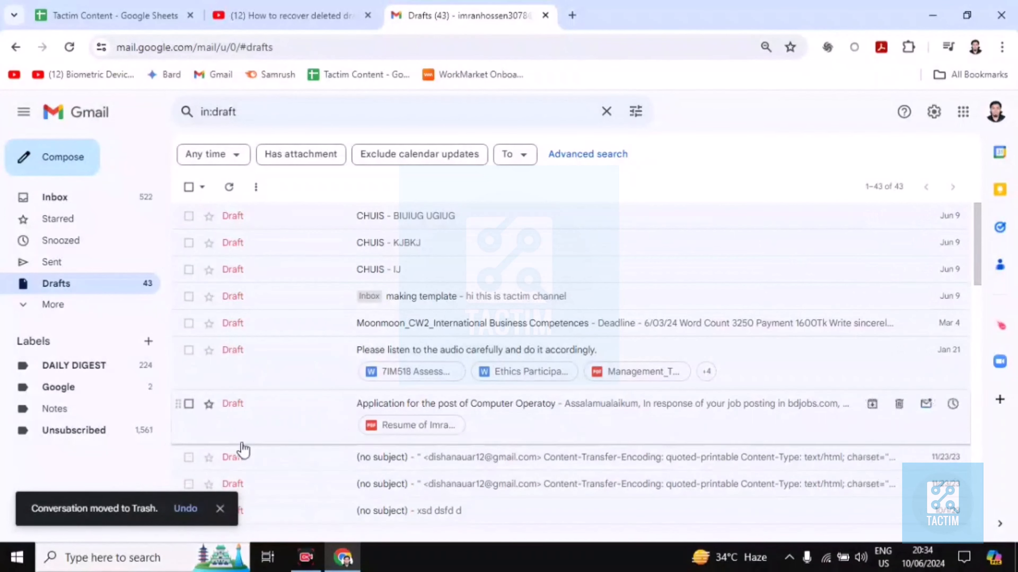
Step: Expand the sidebar's More section and show the Trash folder listing the deleted draft
click(185, 509)
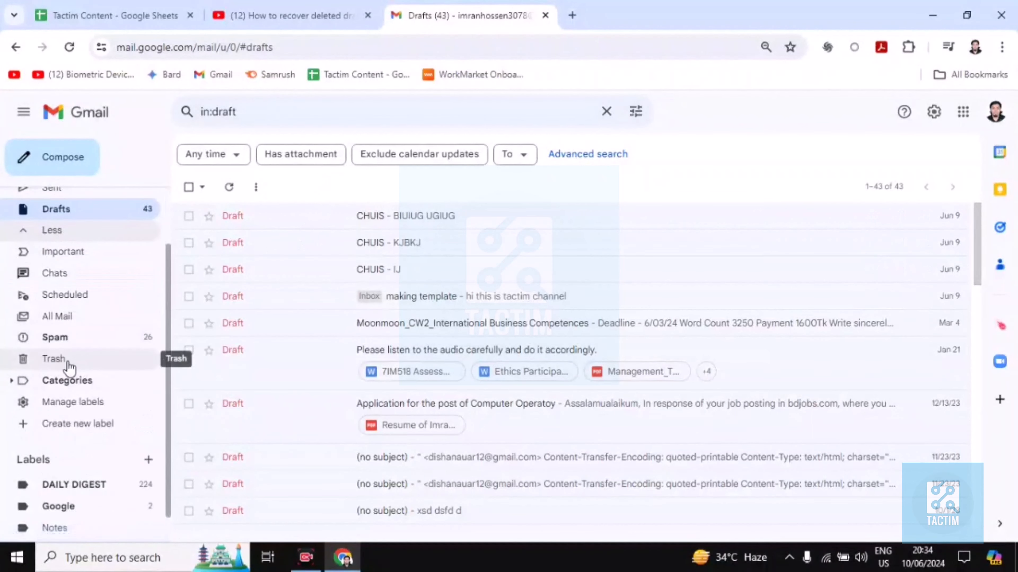
click(54, 359)
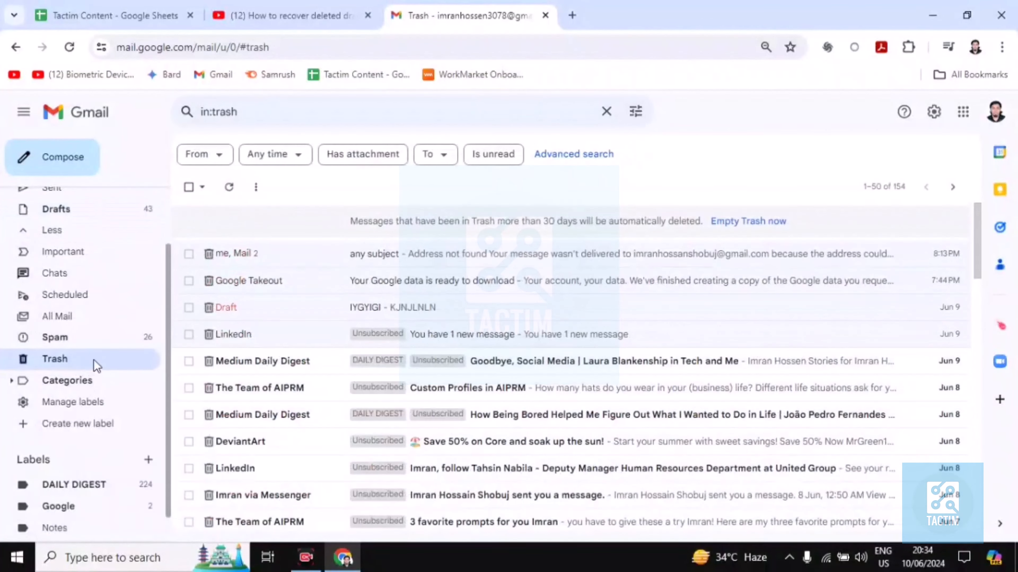
mouse_move(431, 254)
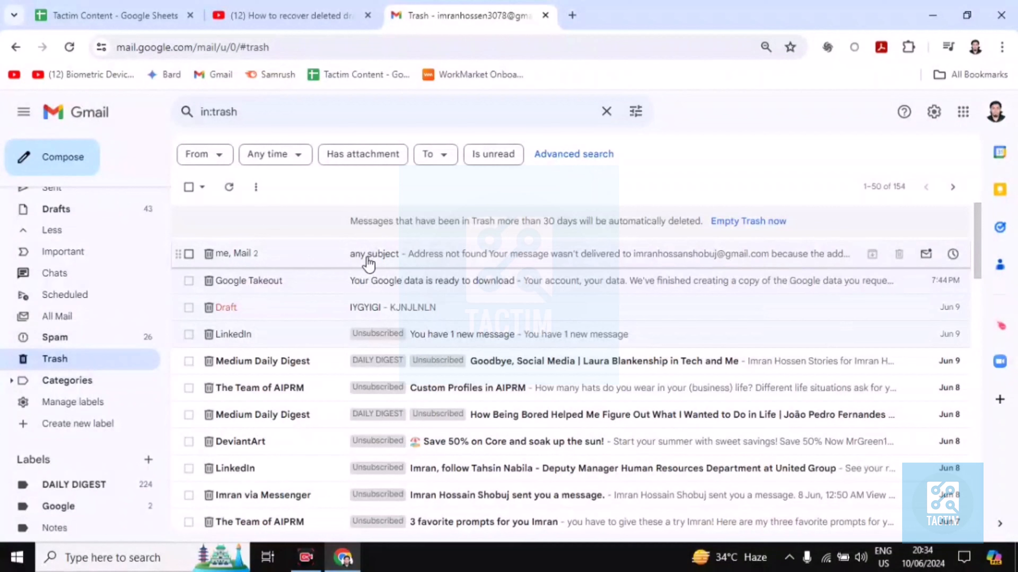
click(374, 254)
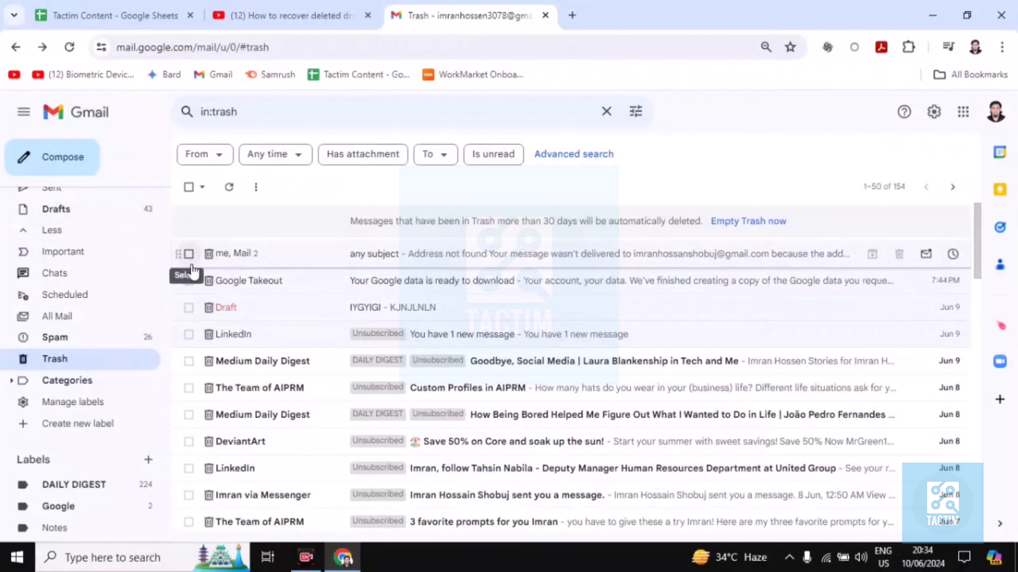
Step: Select the IYGYIGI draft, move it to Inbox, and view it restored there
click(188, 307)
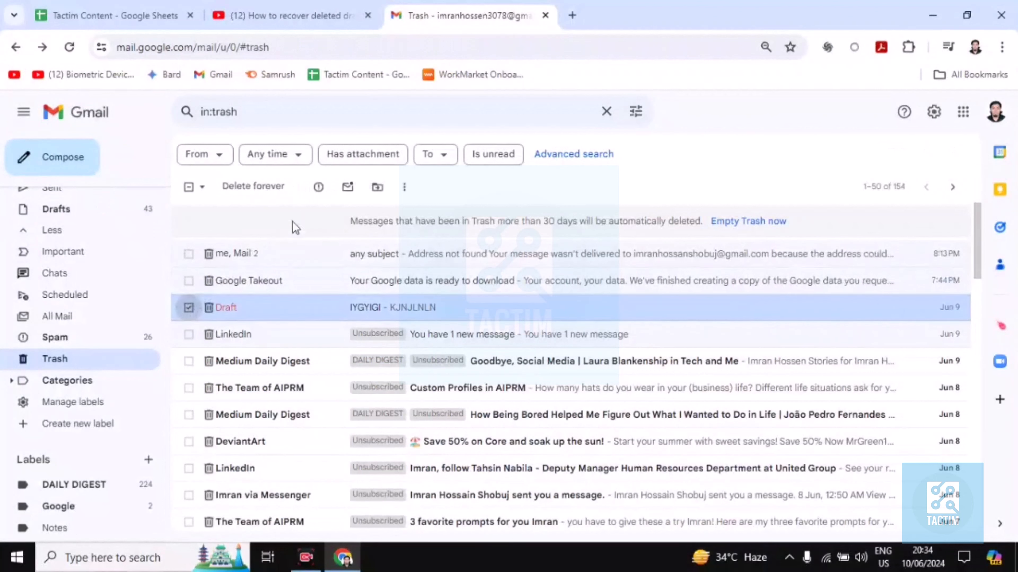
mouse_move(376, 187)
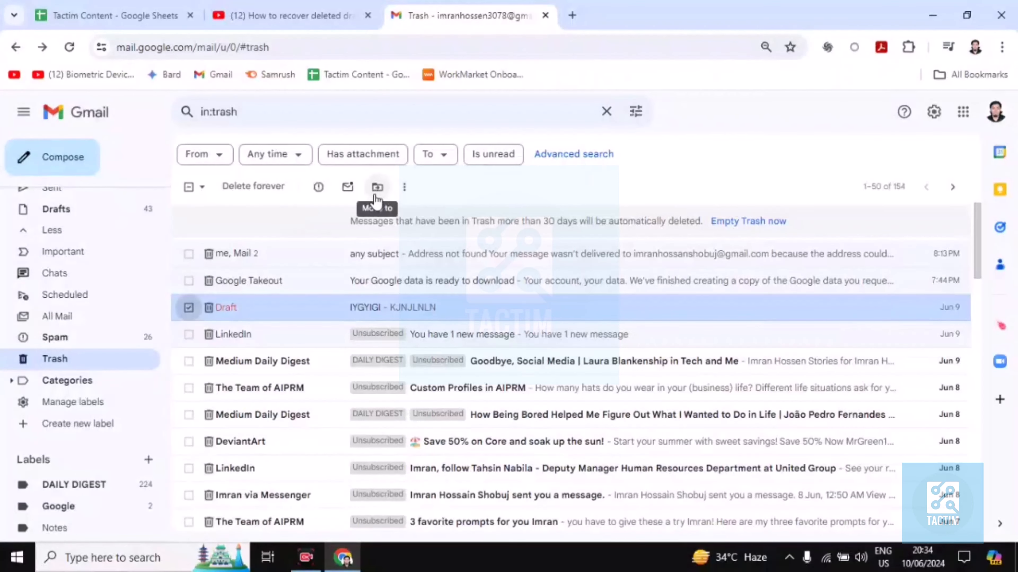
click(377, 188)
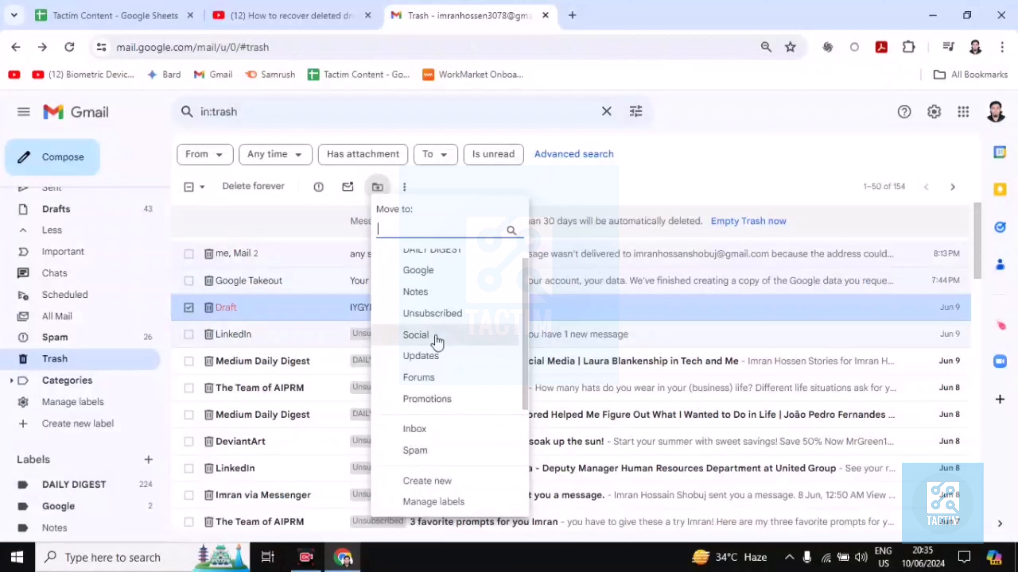
mouse_move(414, 428)
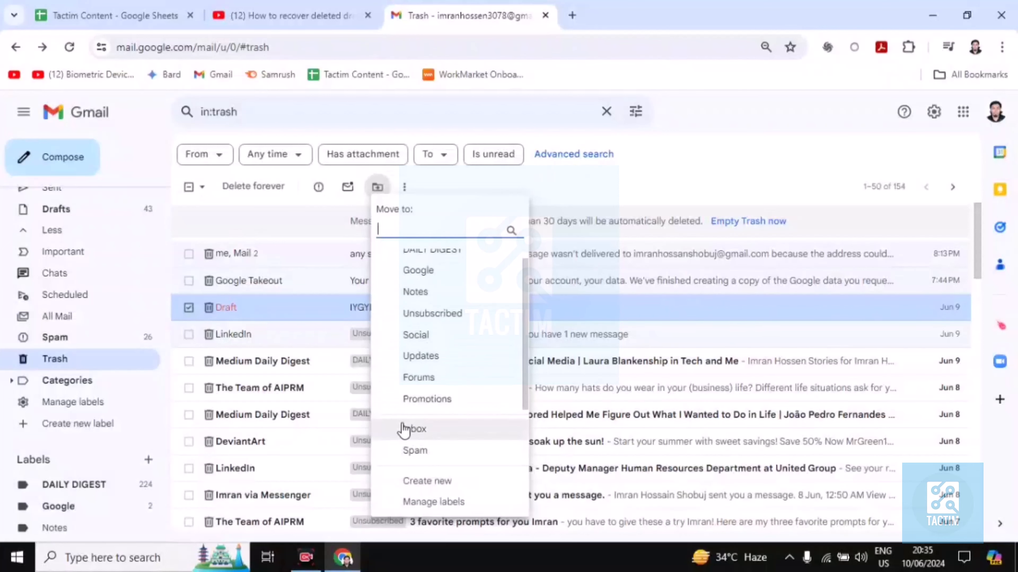
click(411, 429)
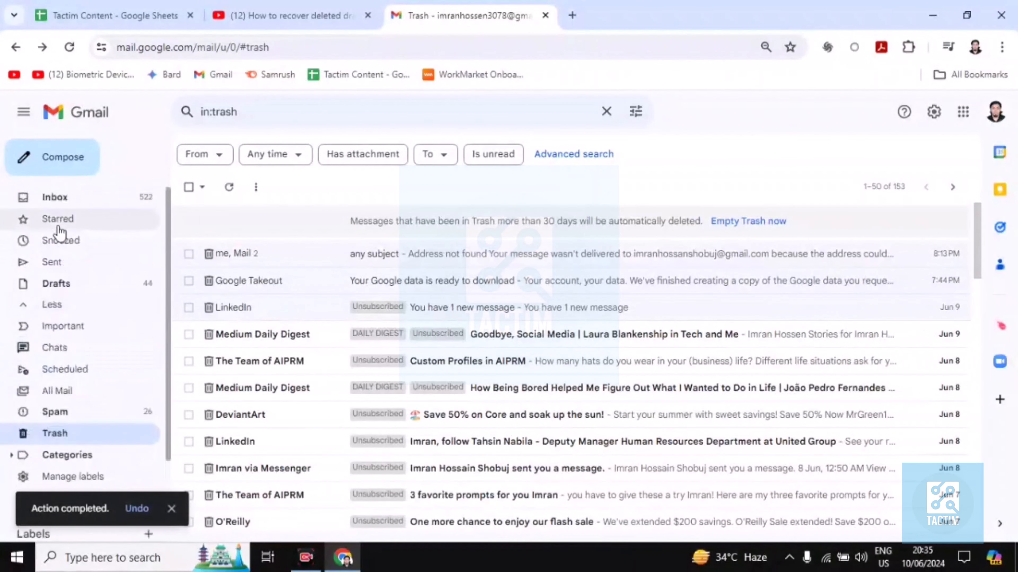
click(55, 197)
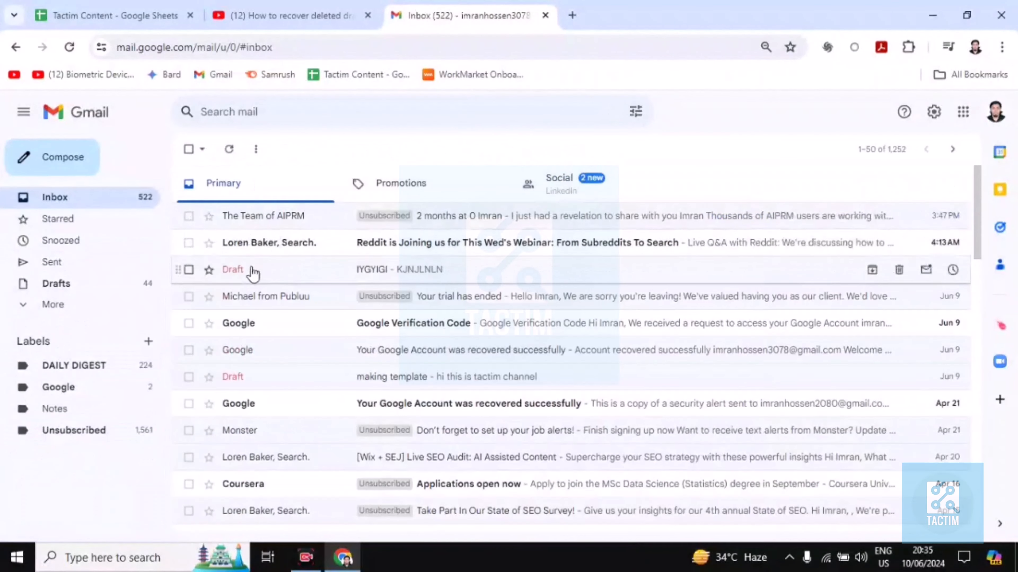